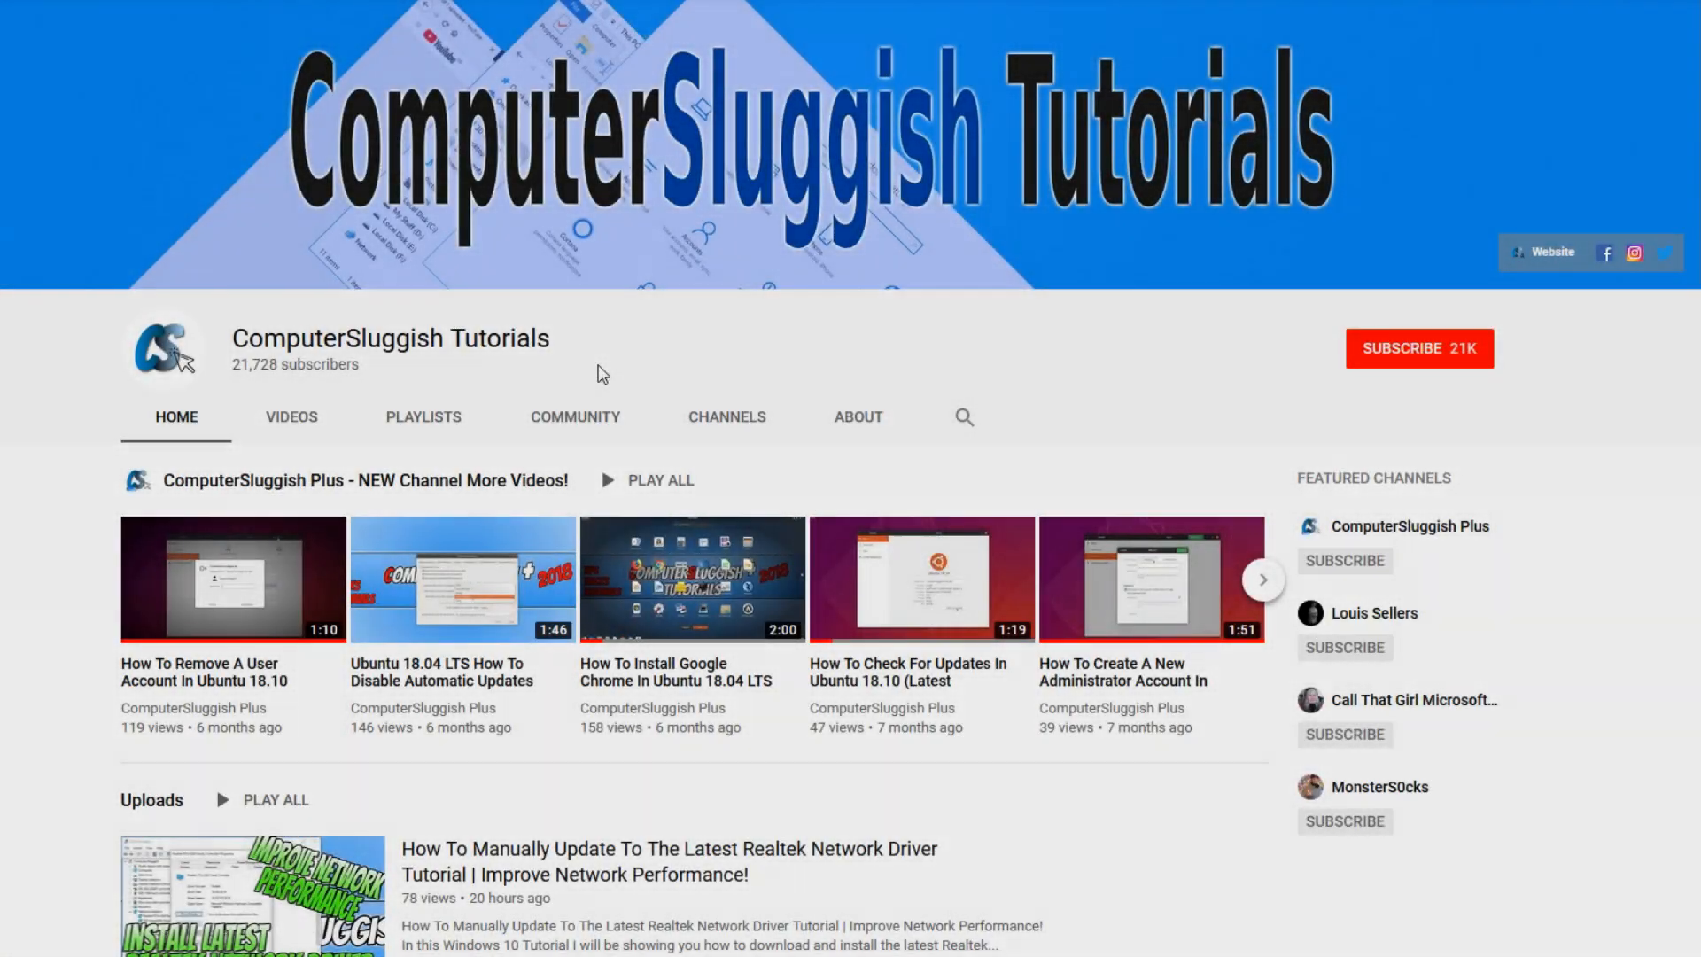
{"action": "mouse_move", "coordinate": [717, 342]}
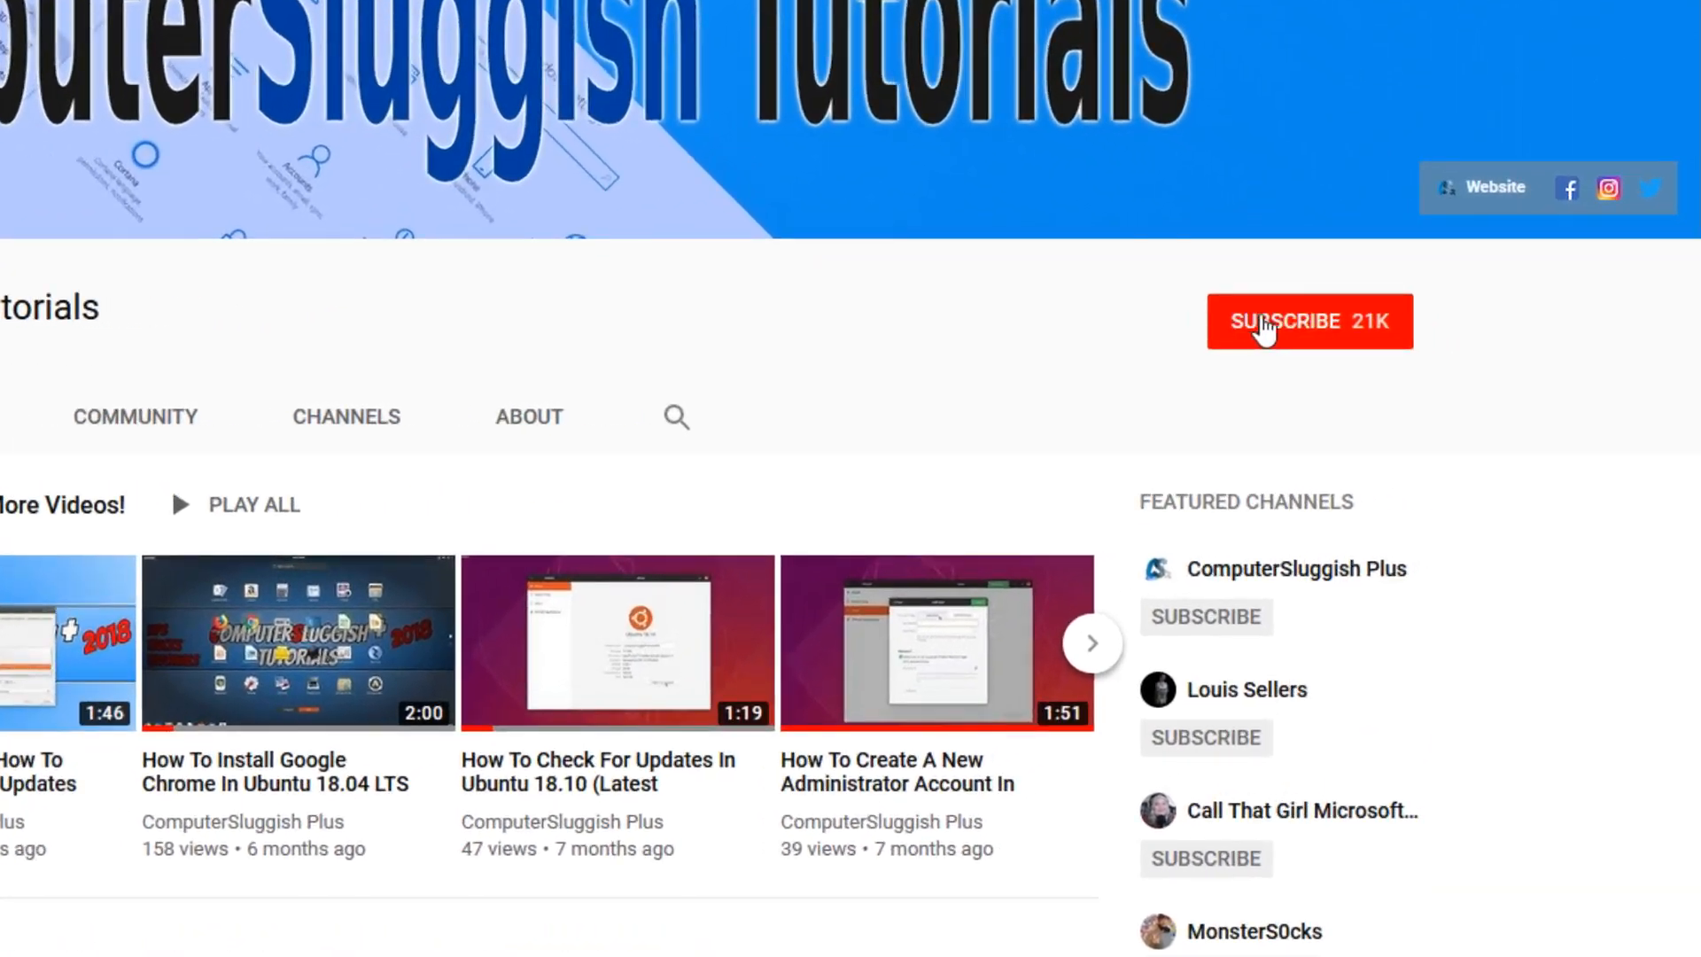
Subscribe to the ComputerSluggish Tutorials YouTube channel.
{"action": "left_click", "coordinate": [1274, 323]}
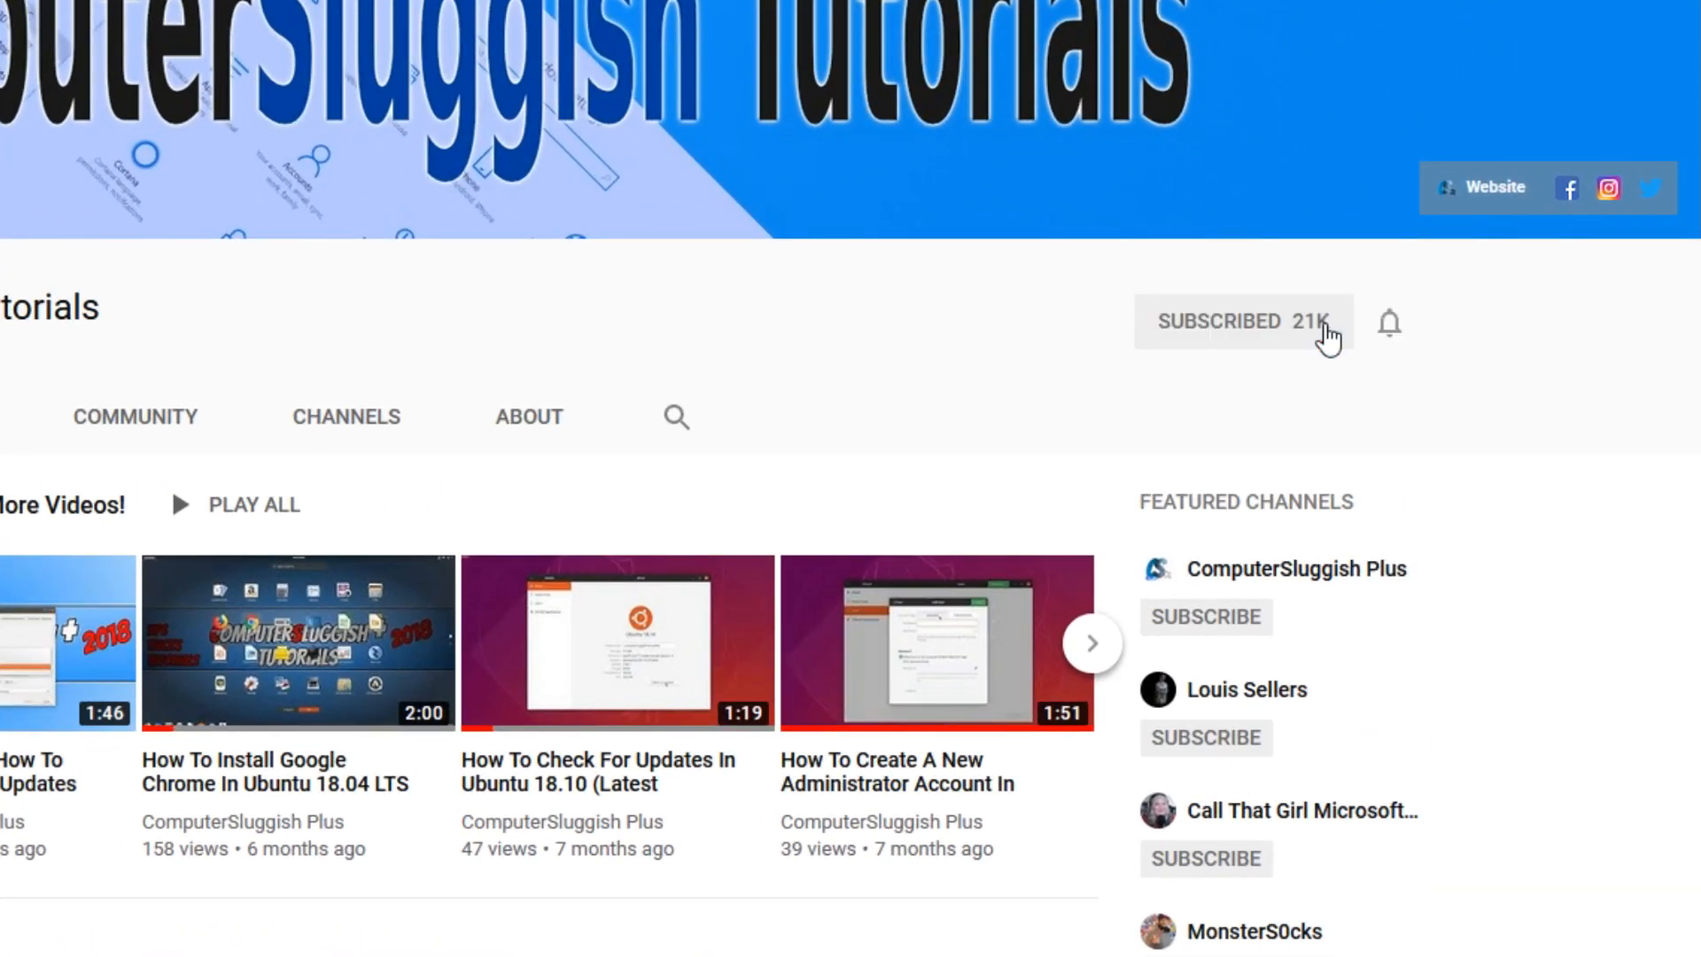
{"action": "mouse_move", "coordinate": [1390, 322]}
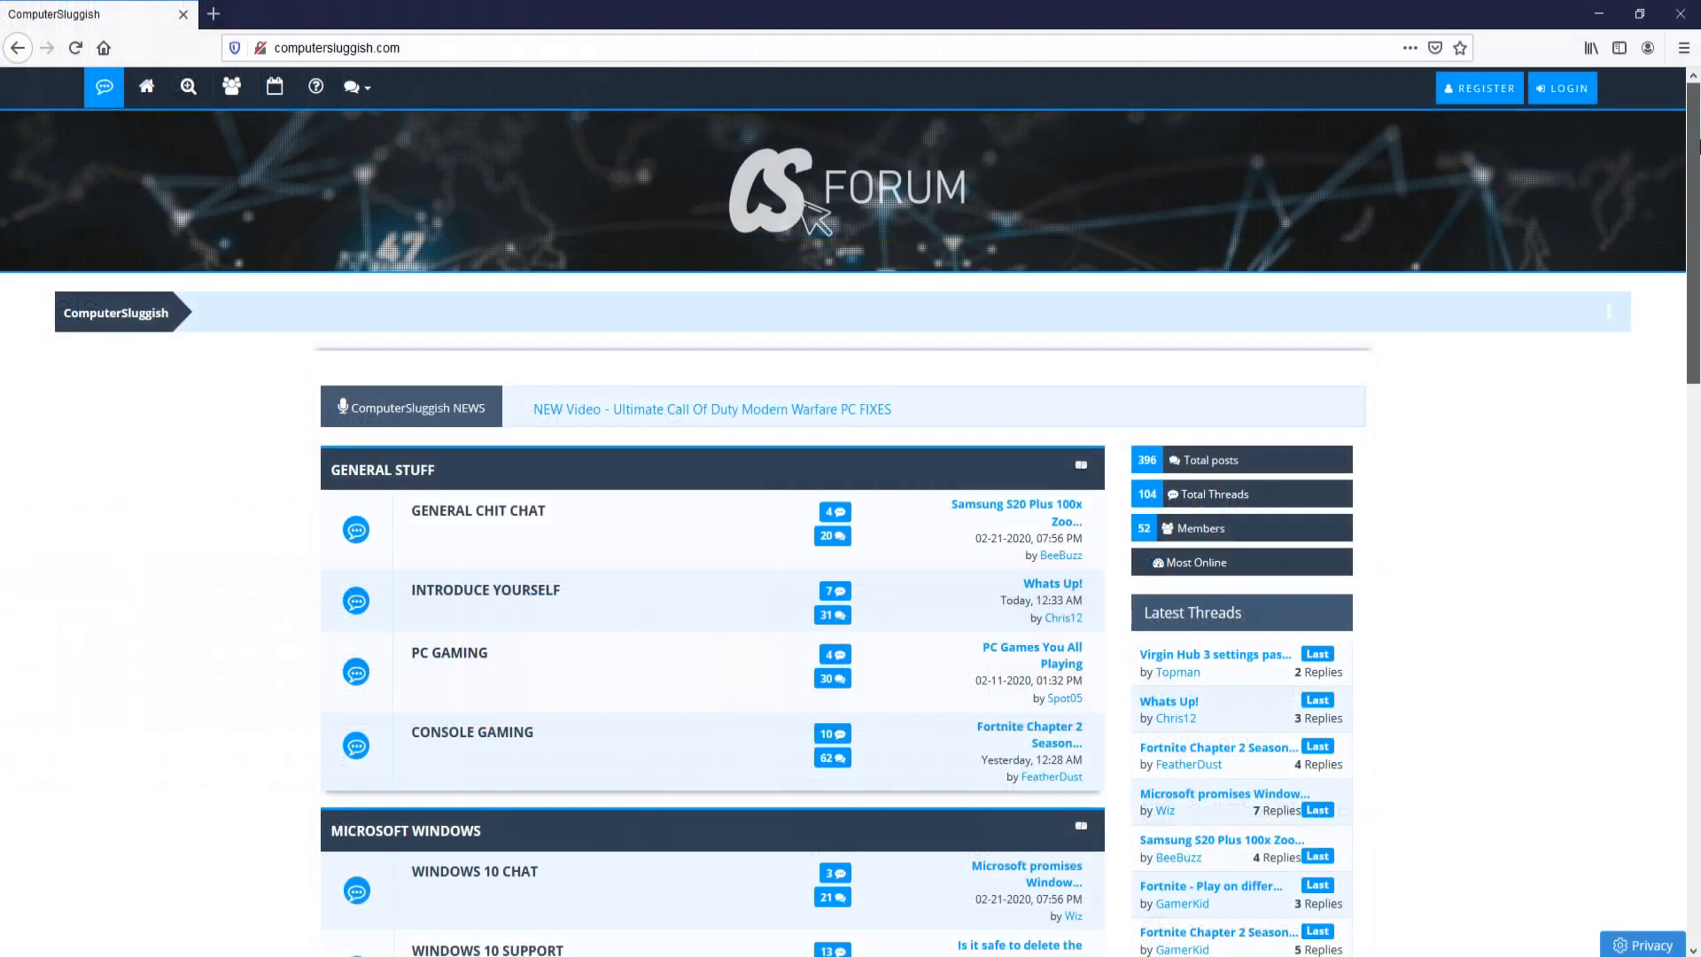
{"action": "scroll", "scroll_direction": "down", "scroll_amount": 3}
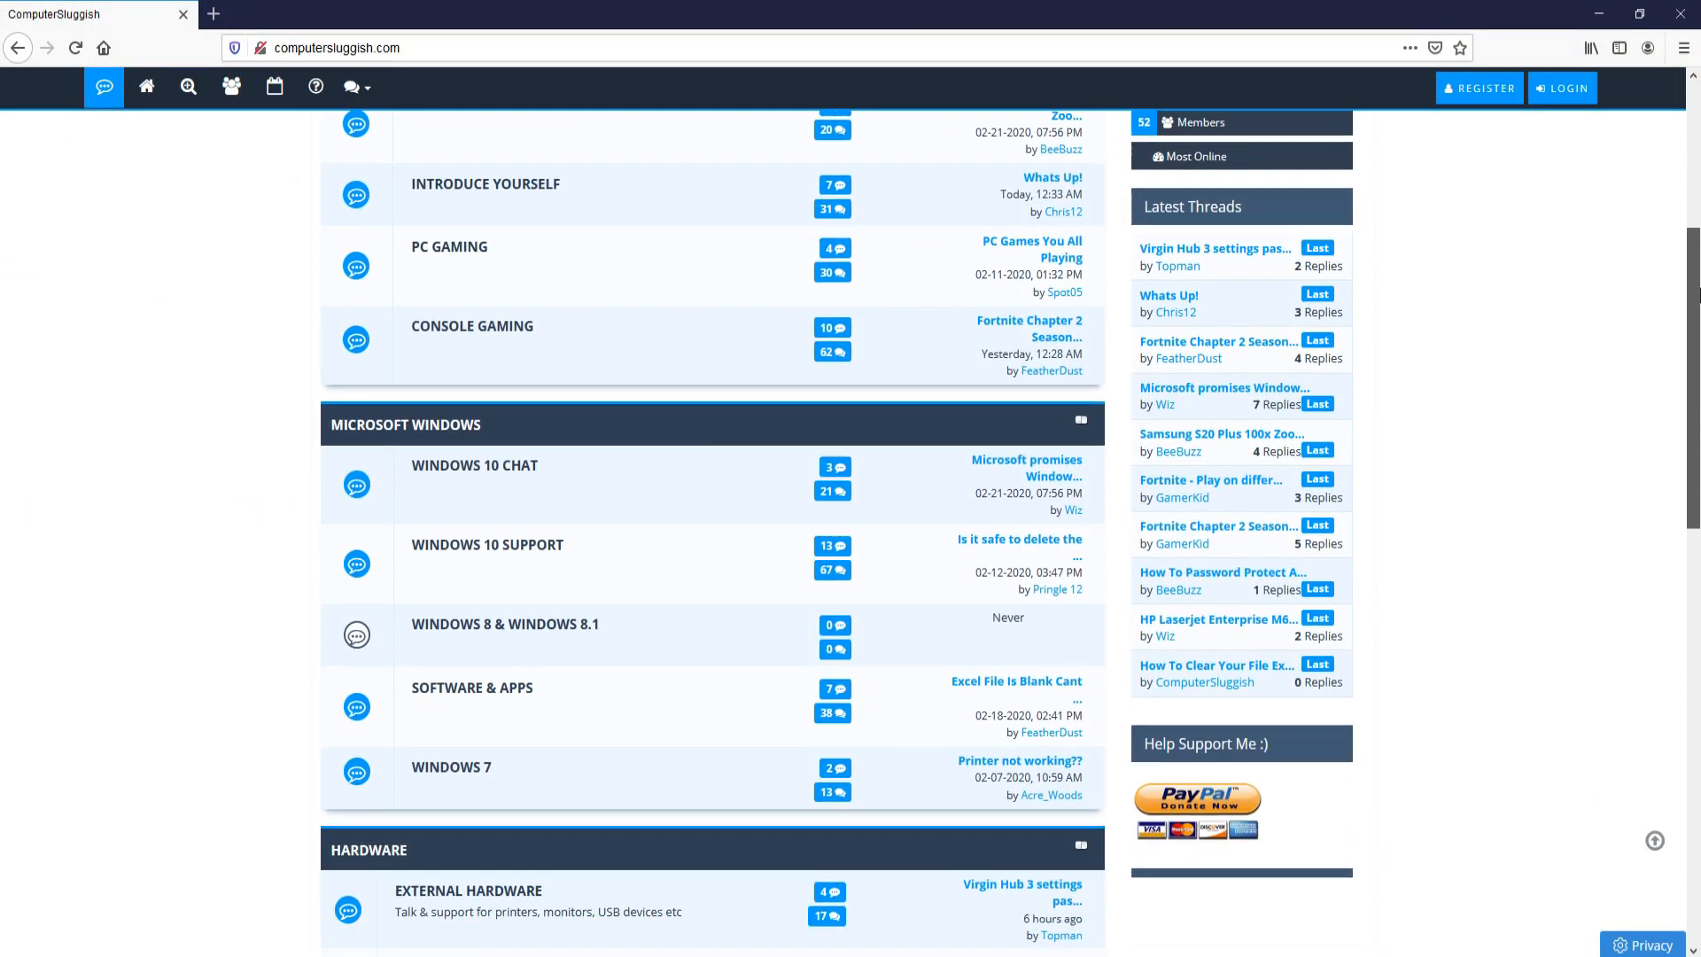
{"action": "scroll", "scroll_direction": "down", "scroll_amount": 3}
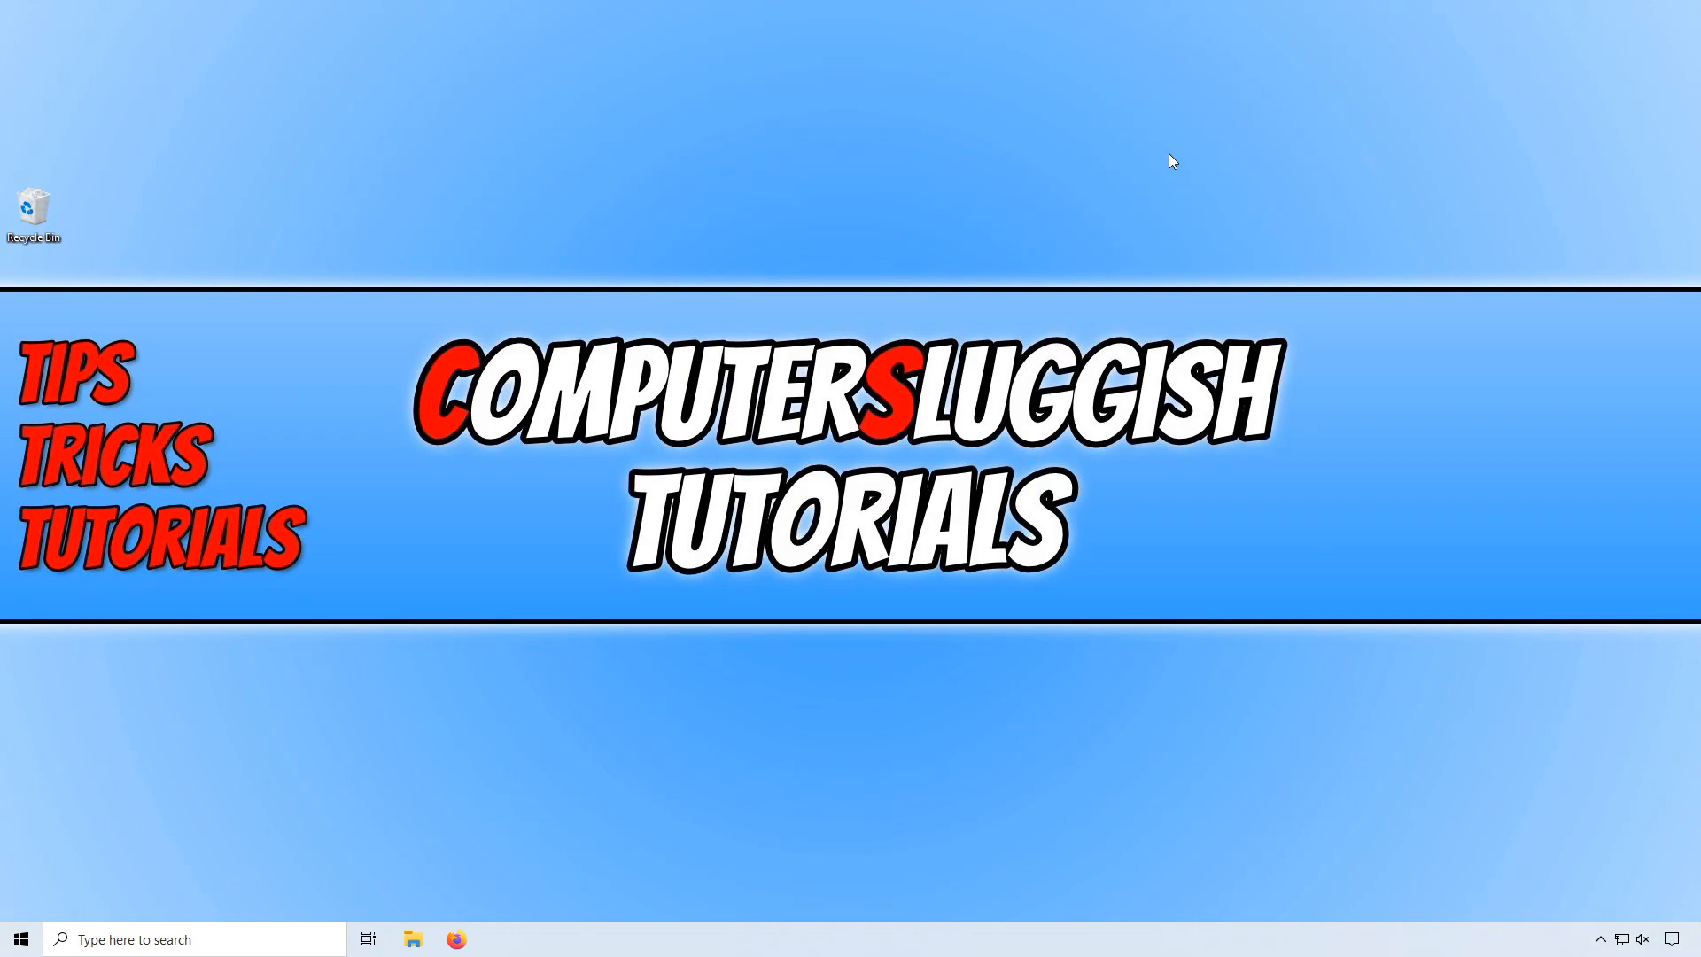
{"action": "mouse_move", "coordinate": [1182, 176]}
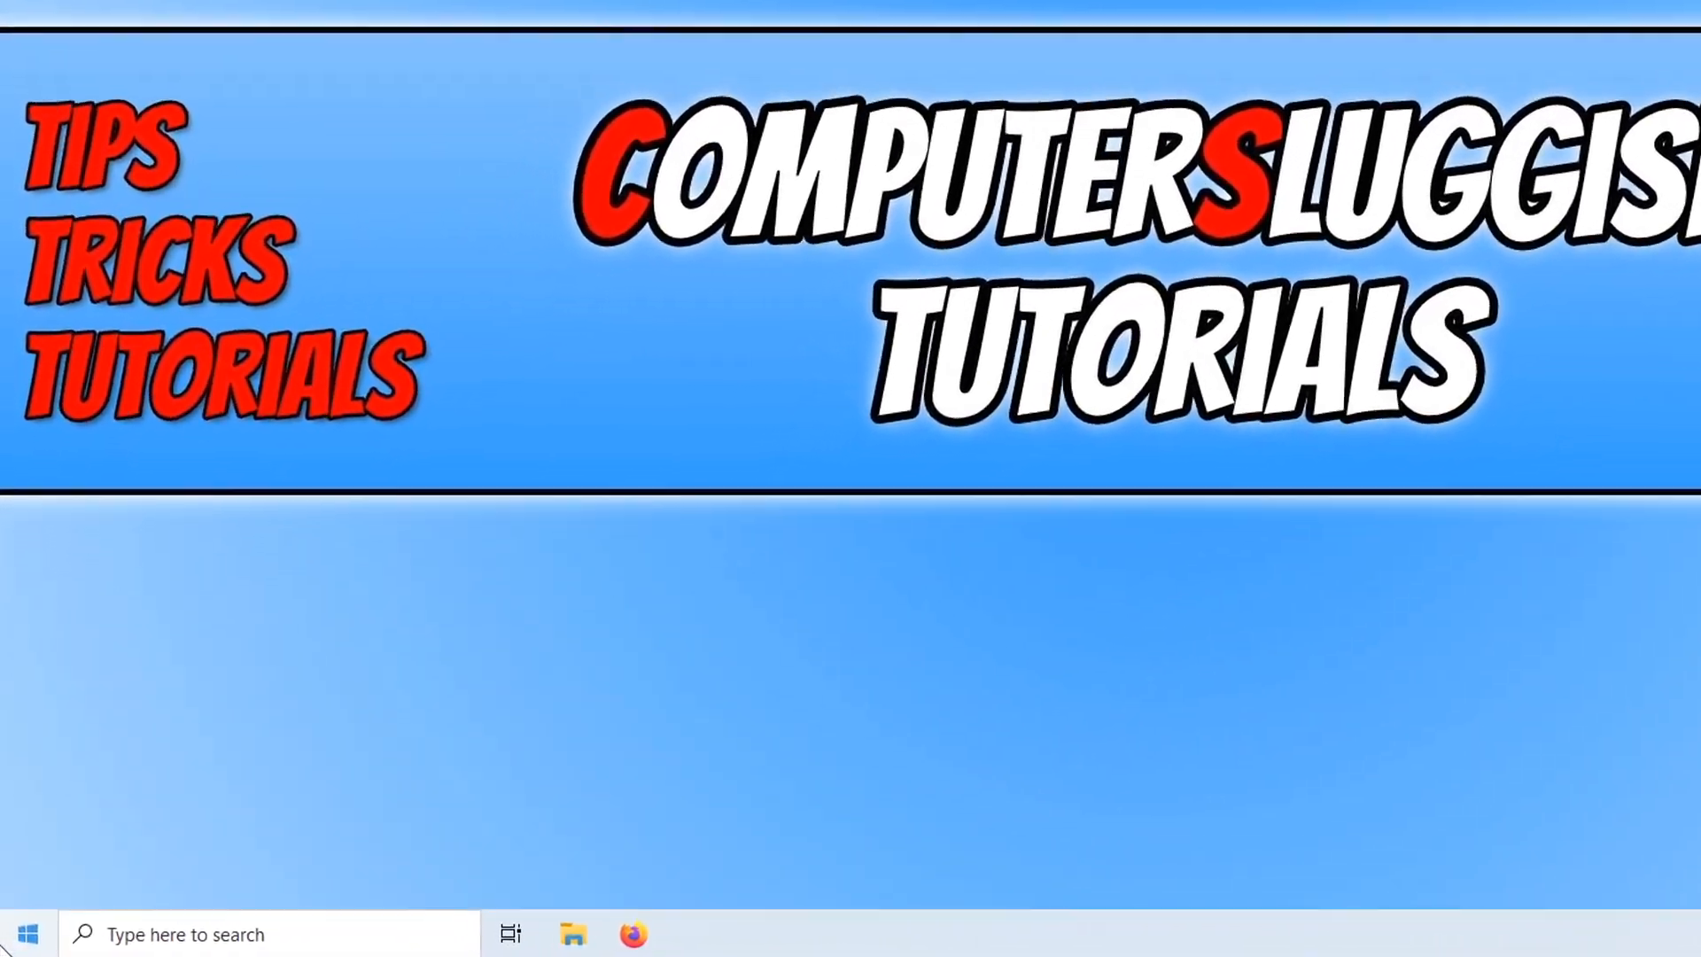
Open Accounts settings from the Start menu's account picture menu.
{"action": "left_click", "coordinate": [32, 927]}
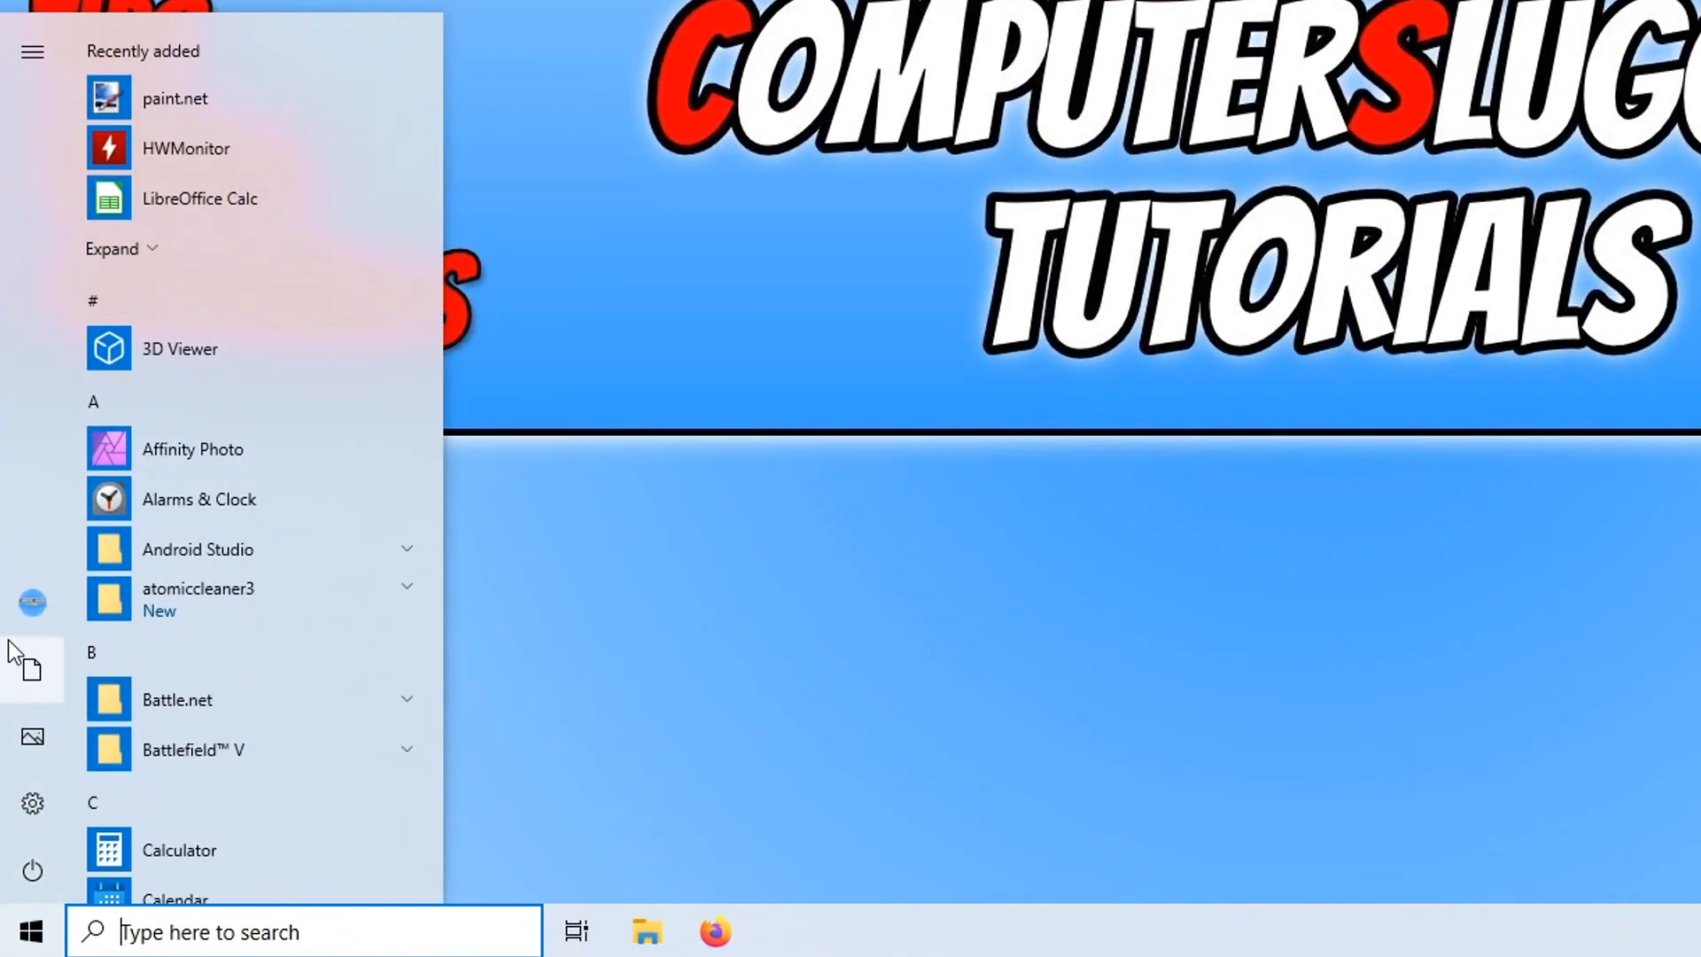
{"action": "left_click", "coordinate": [32, 602]}
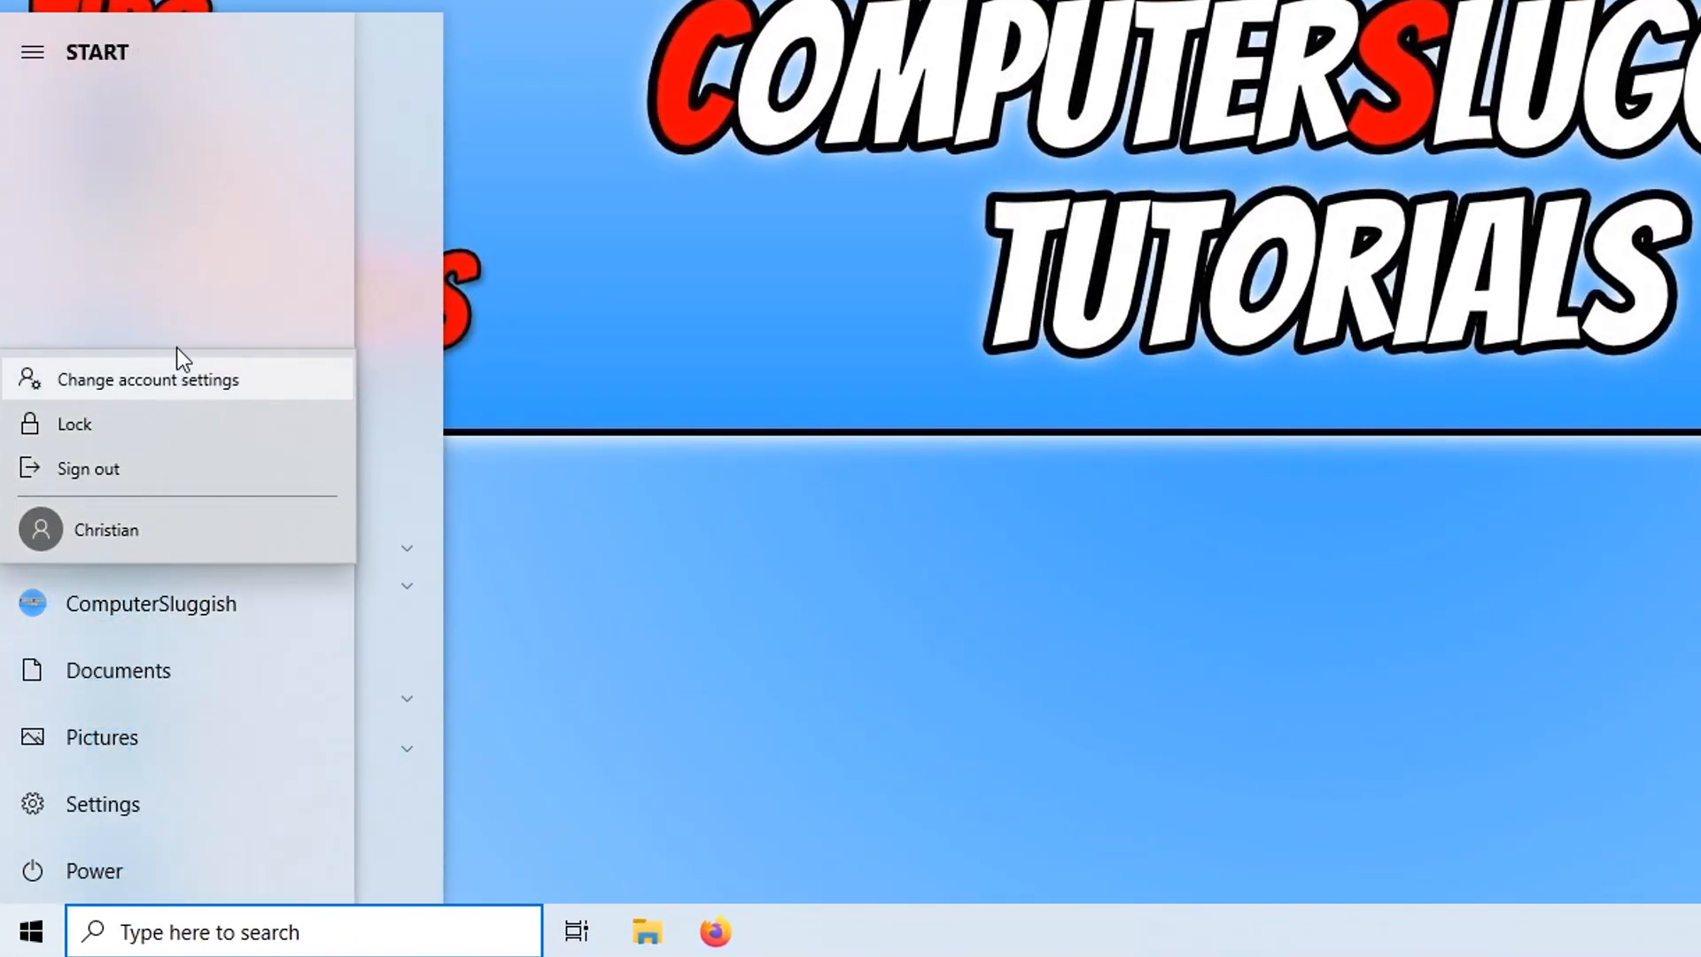
{"action": "left_click", "coordinate": [147, 380]}
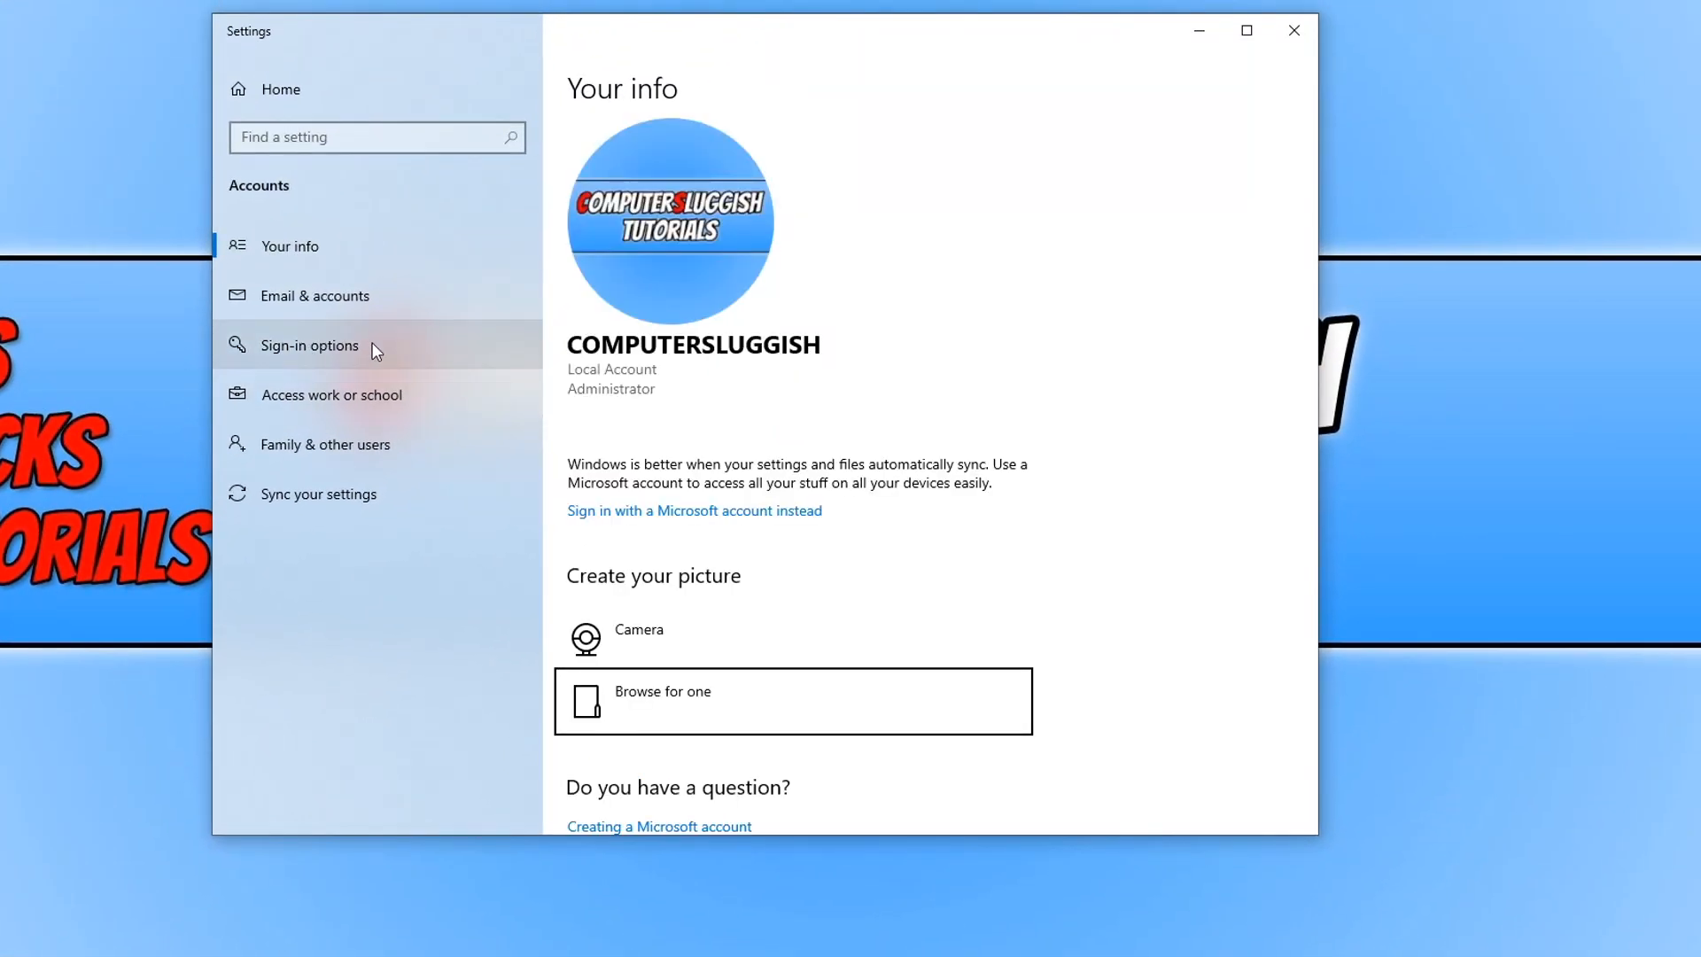
Go to the Sign-in options page in Accounts.
{"action": "left_click", "coordinate": [309, 345]}
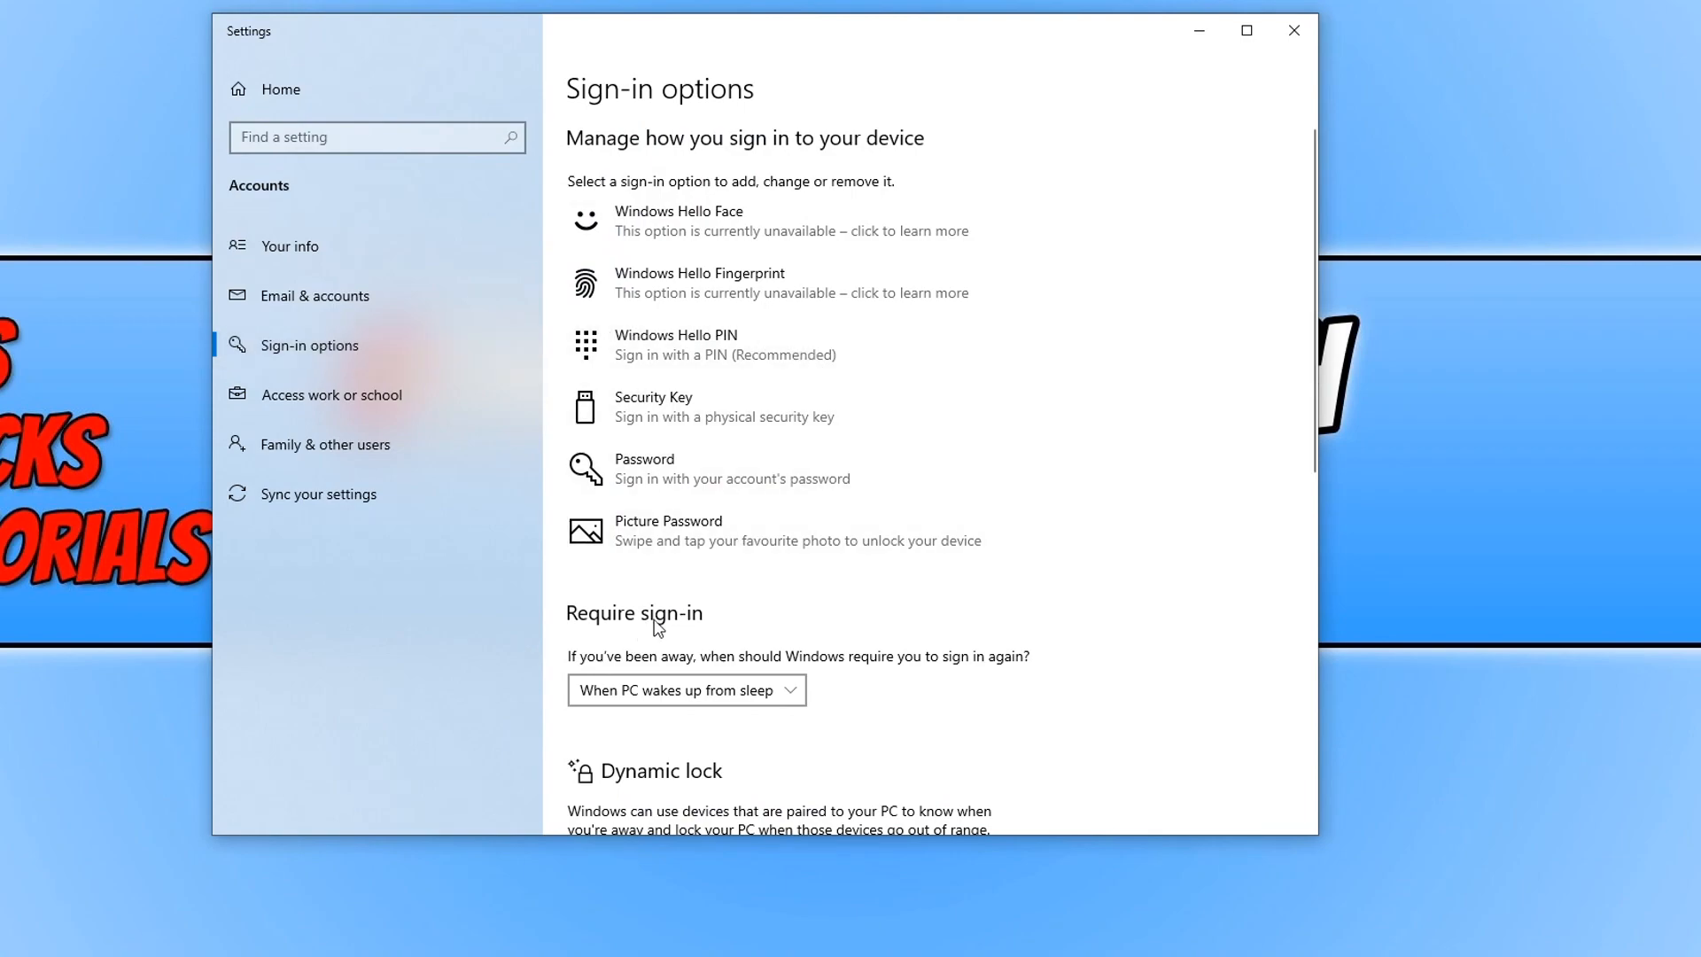
{"action": "mouse_move", "coordinate": [728, 642]}
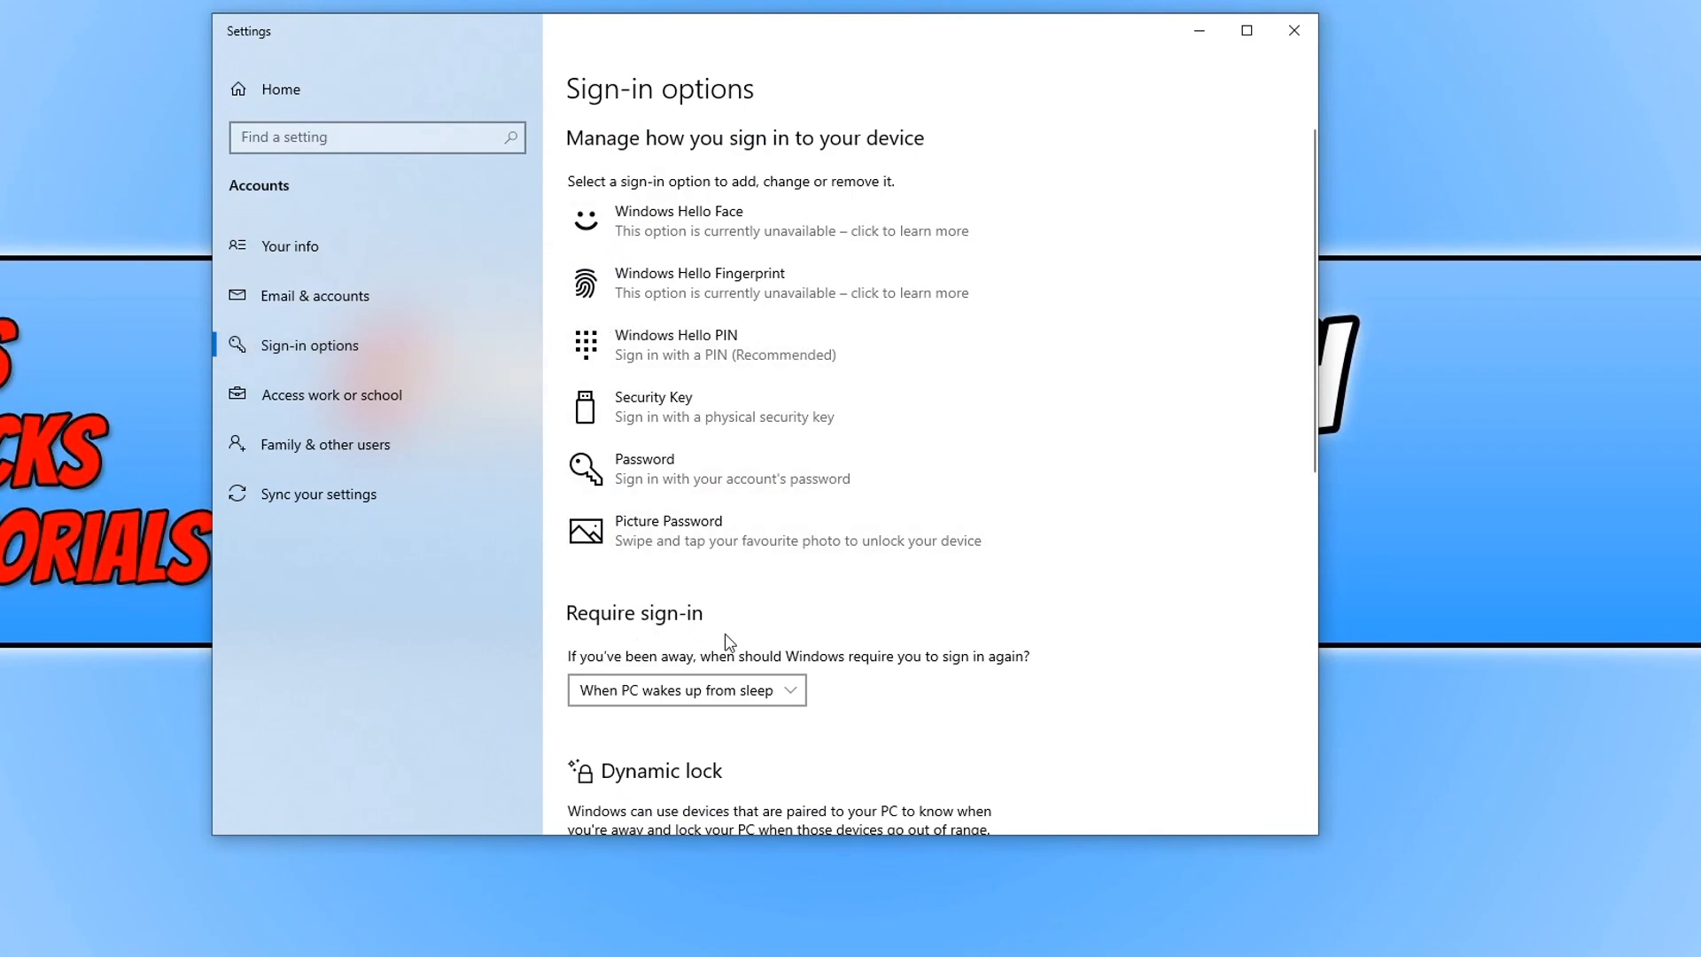
{"action": "mouse_move", "coordinate": [669, 715]}
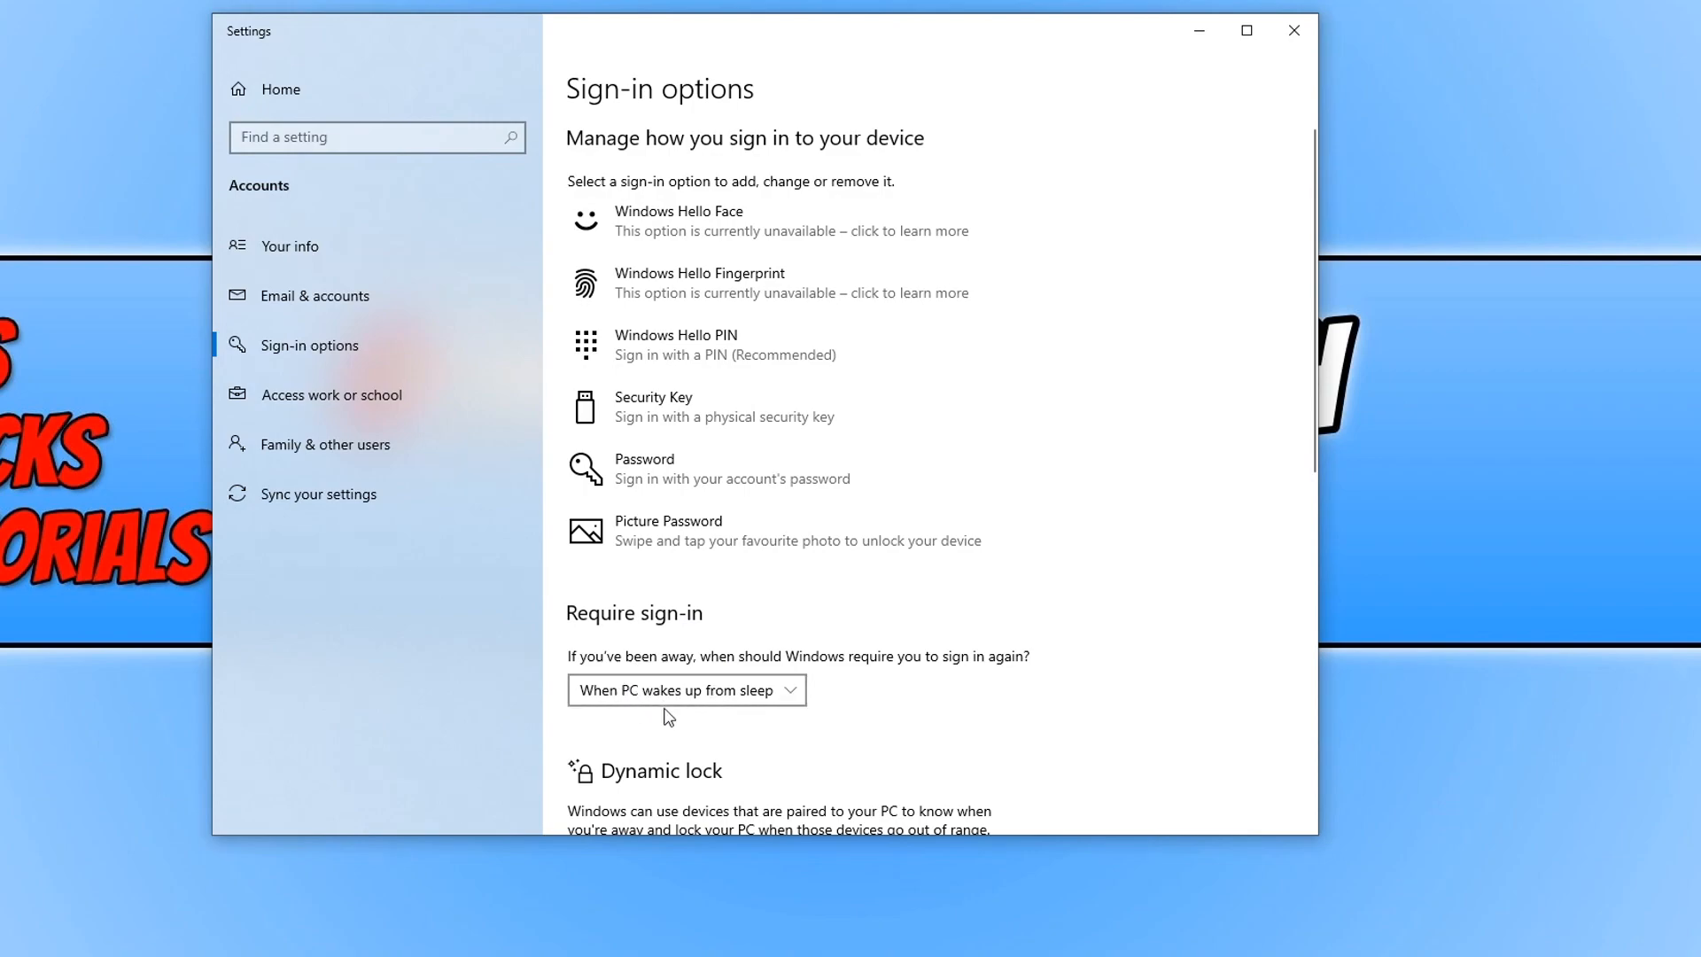
{"action": "mouse_move", "coordinate": [636, 703]}
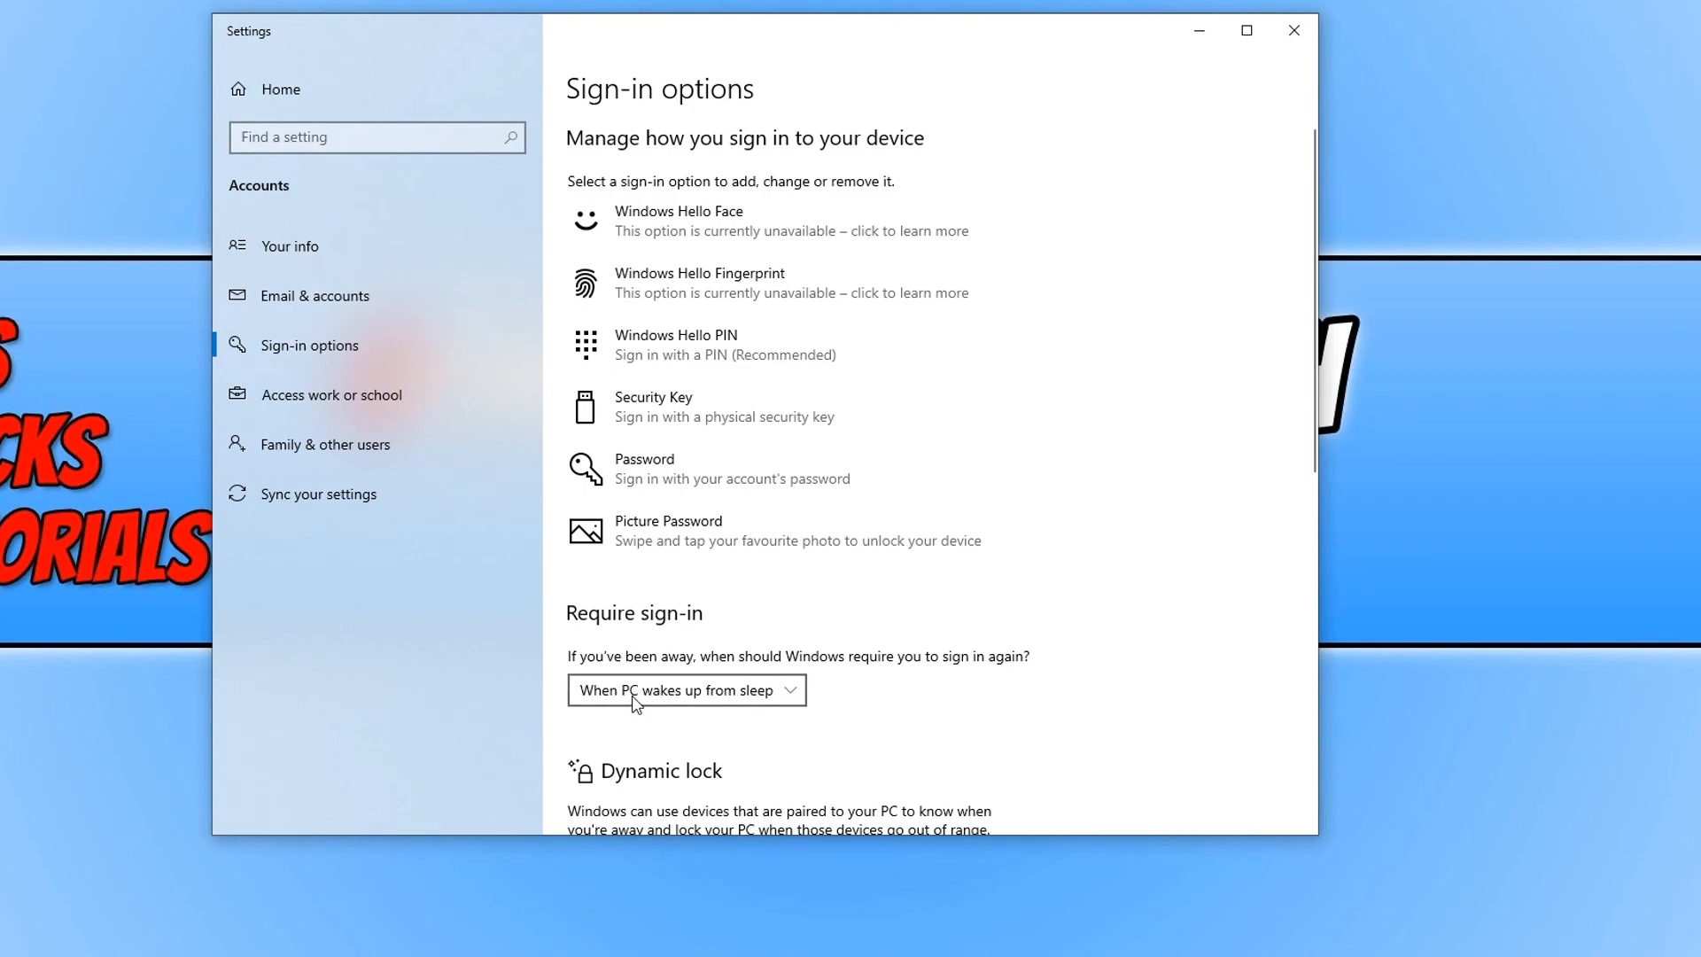
{"action": "mouse_move", "coordinate": [803, 706]}
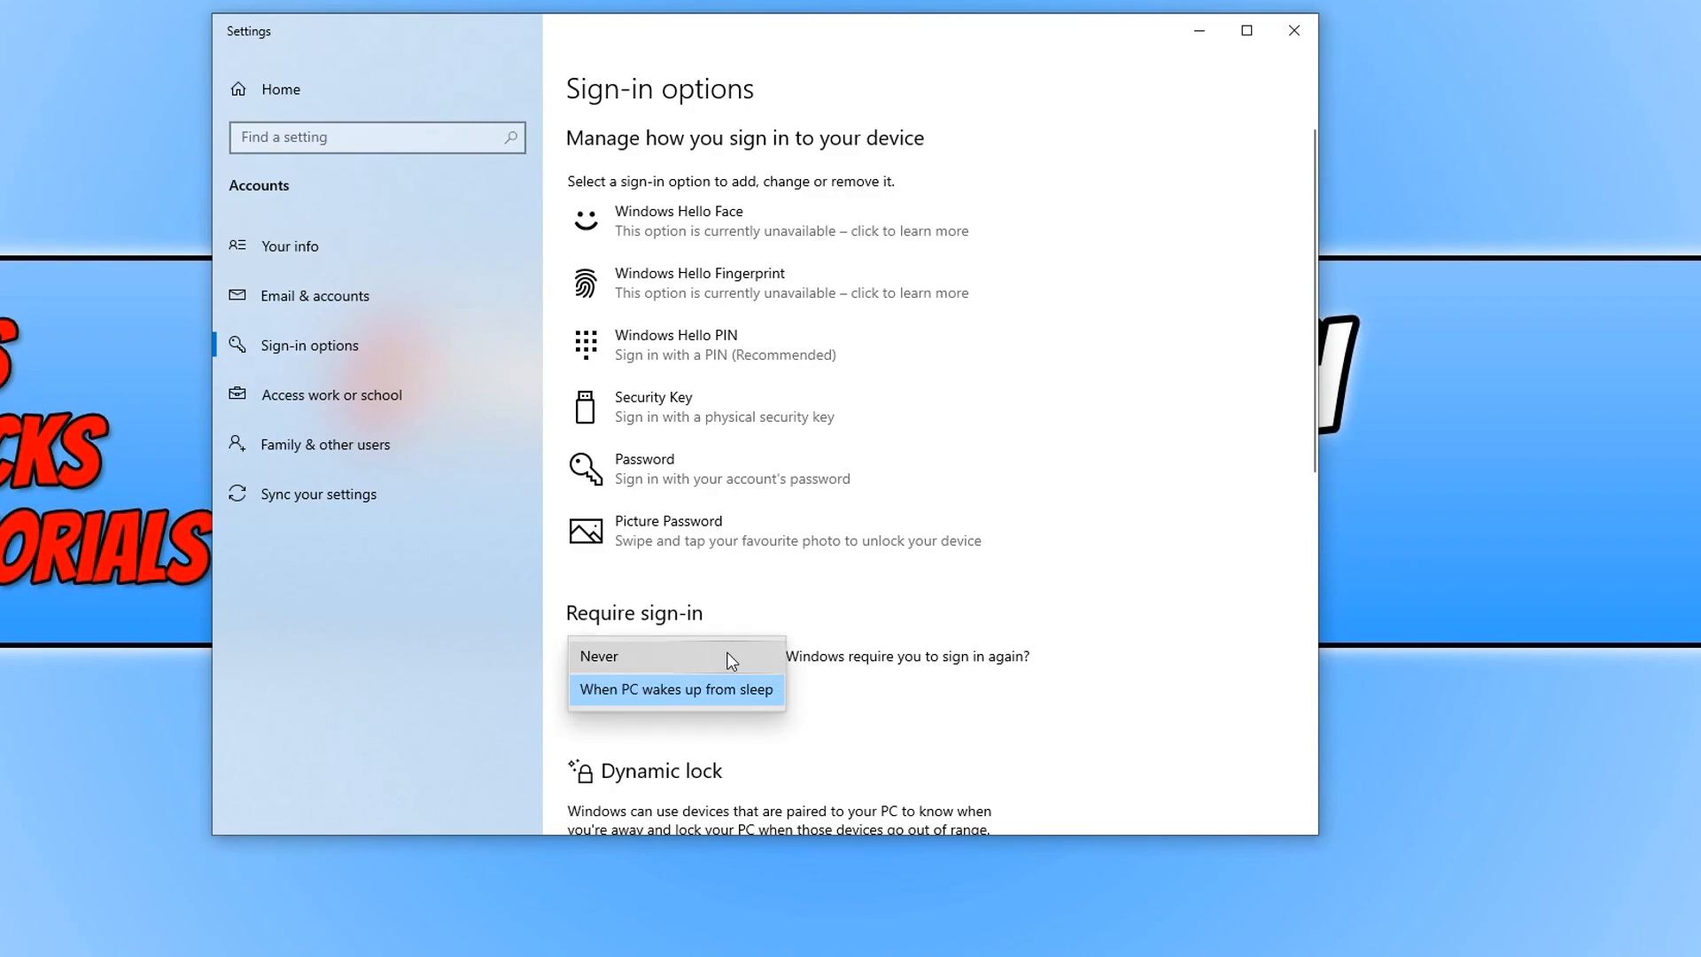
Set Require sign-in to Never, then back to 'When PC wakes up from sleep'.
{"action": "left_click", "coordinate": [650, 656]}
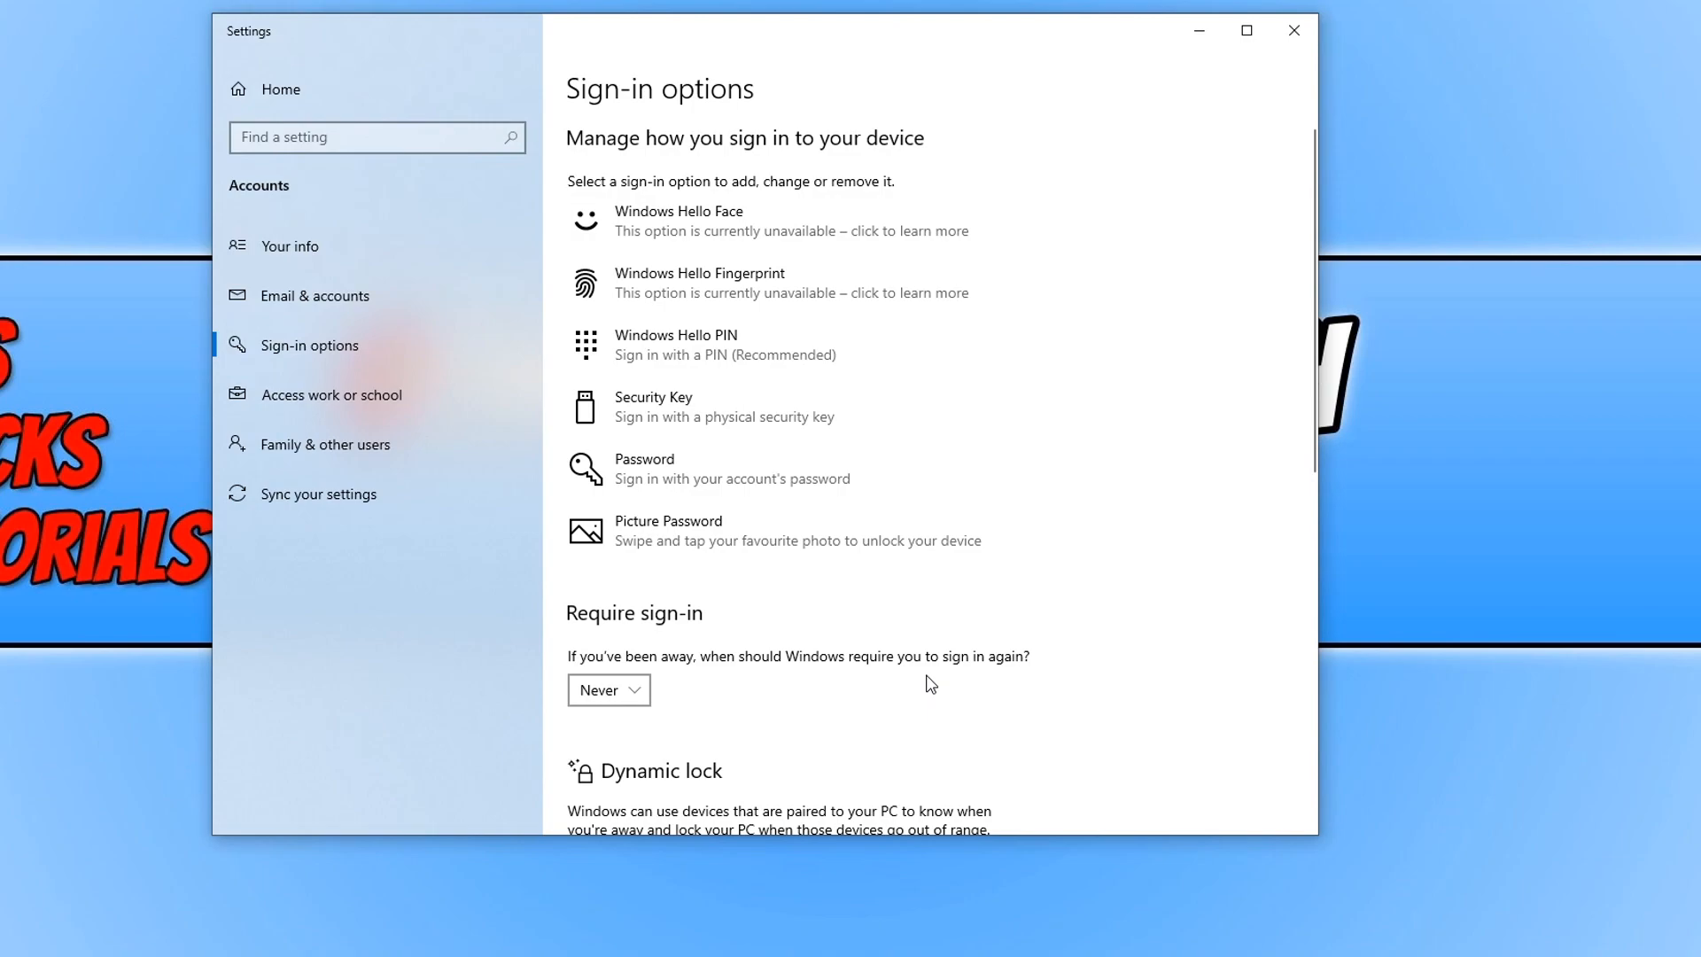
{"action": "mouse_move", "coordinate": [879, 681]}
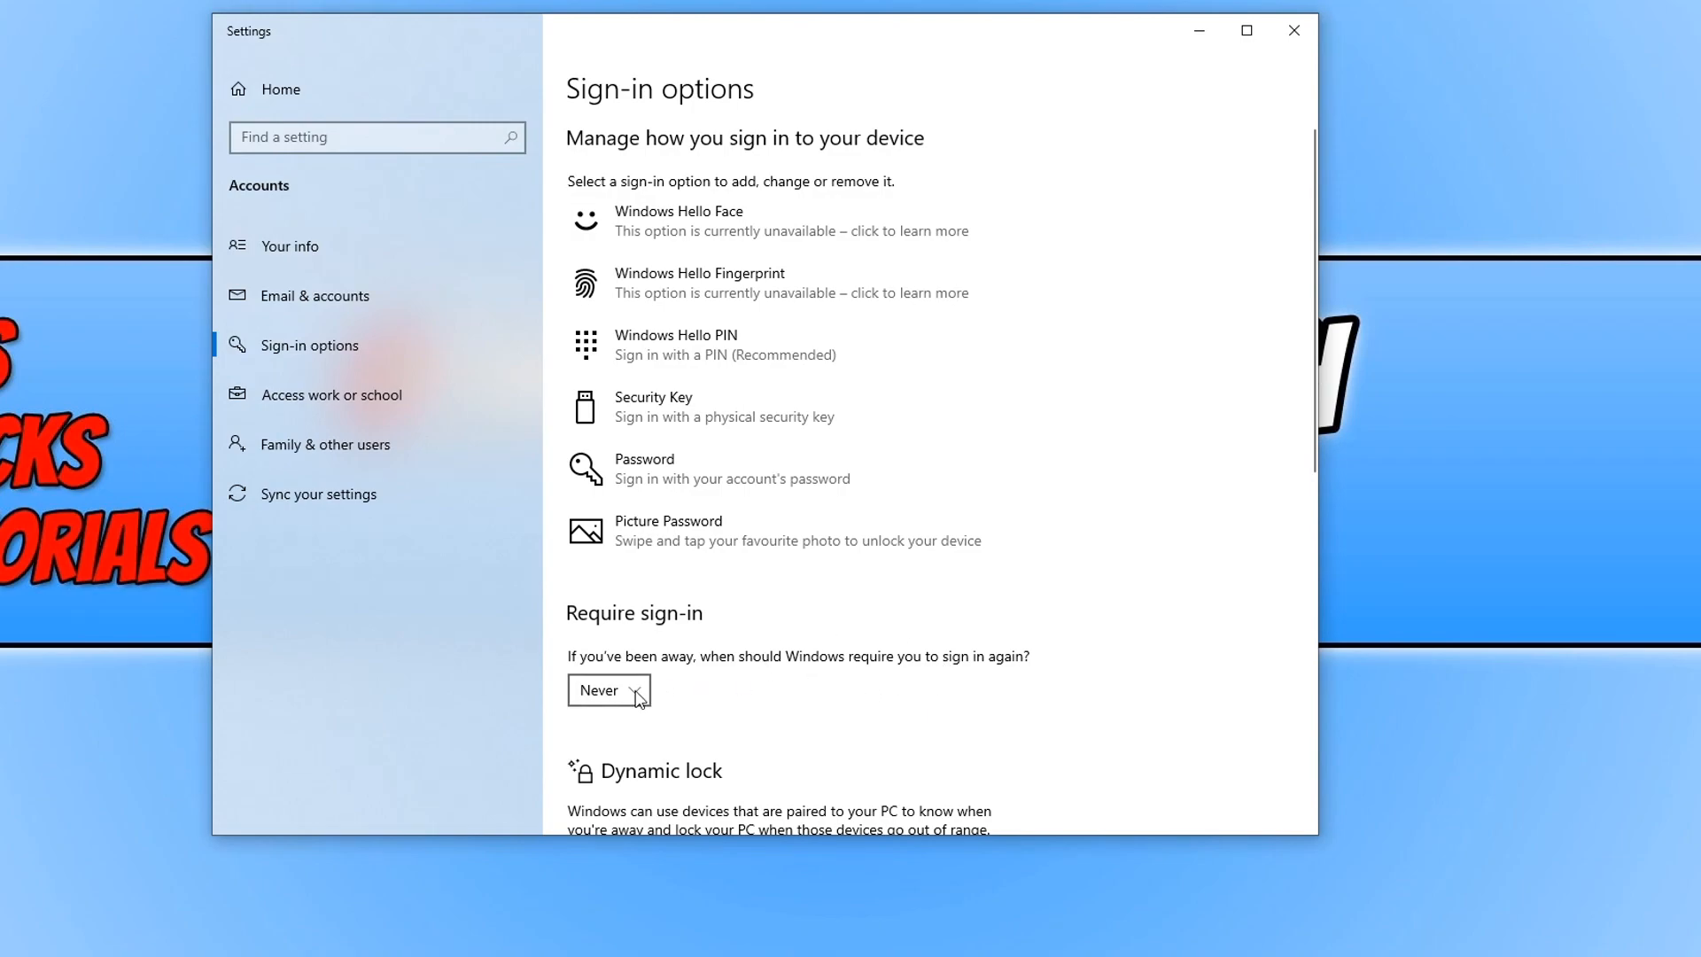
{"action": "left_click", "coordinate": [609, 691]}
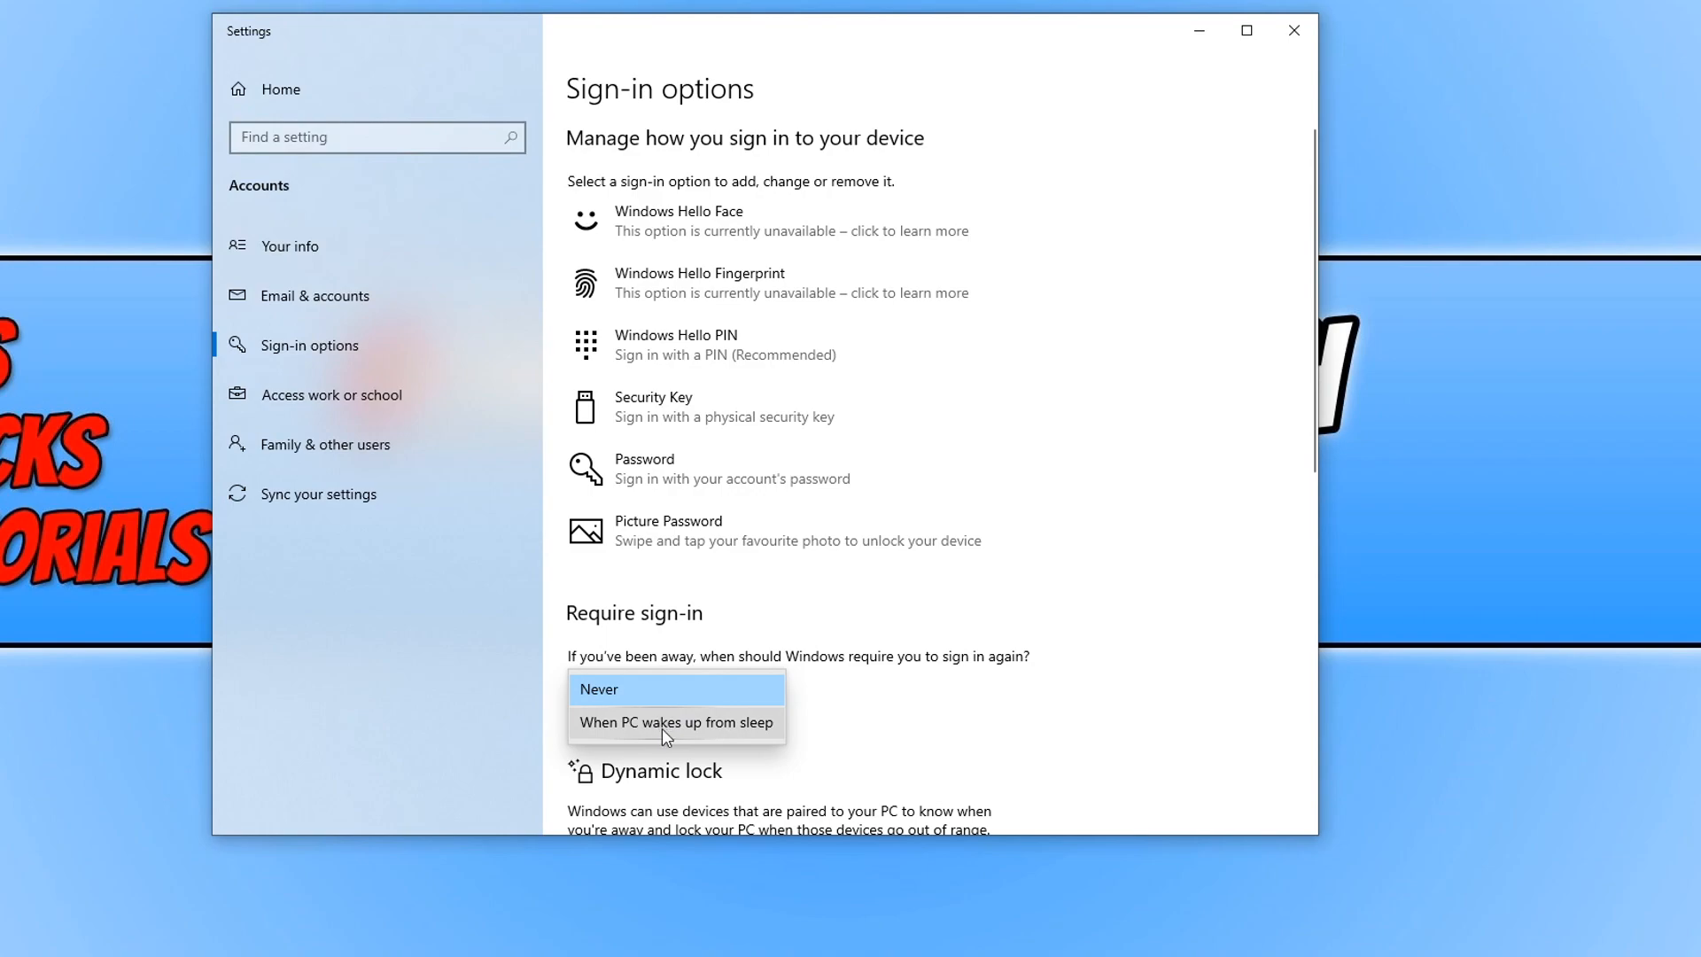
{"action": "left_click", "coordinate": [675, 722]}
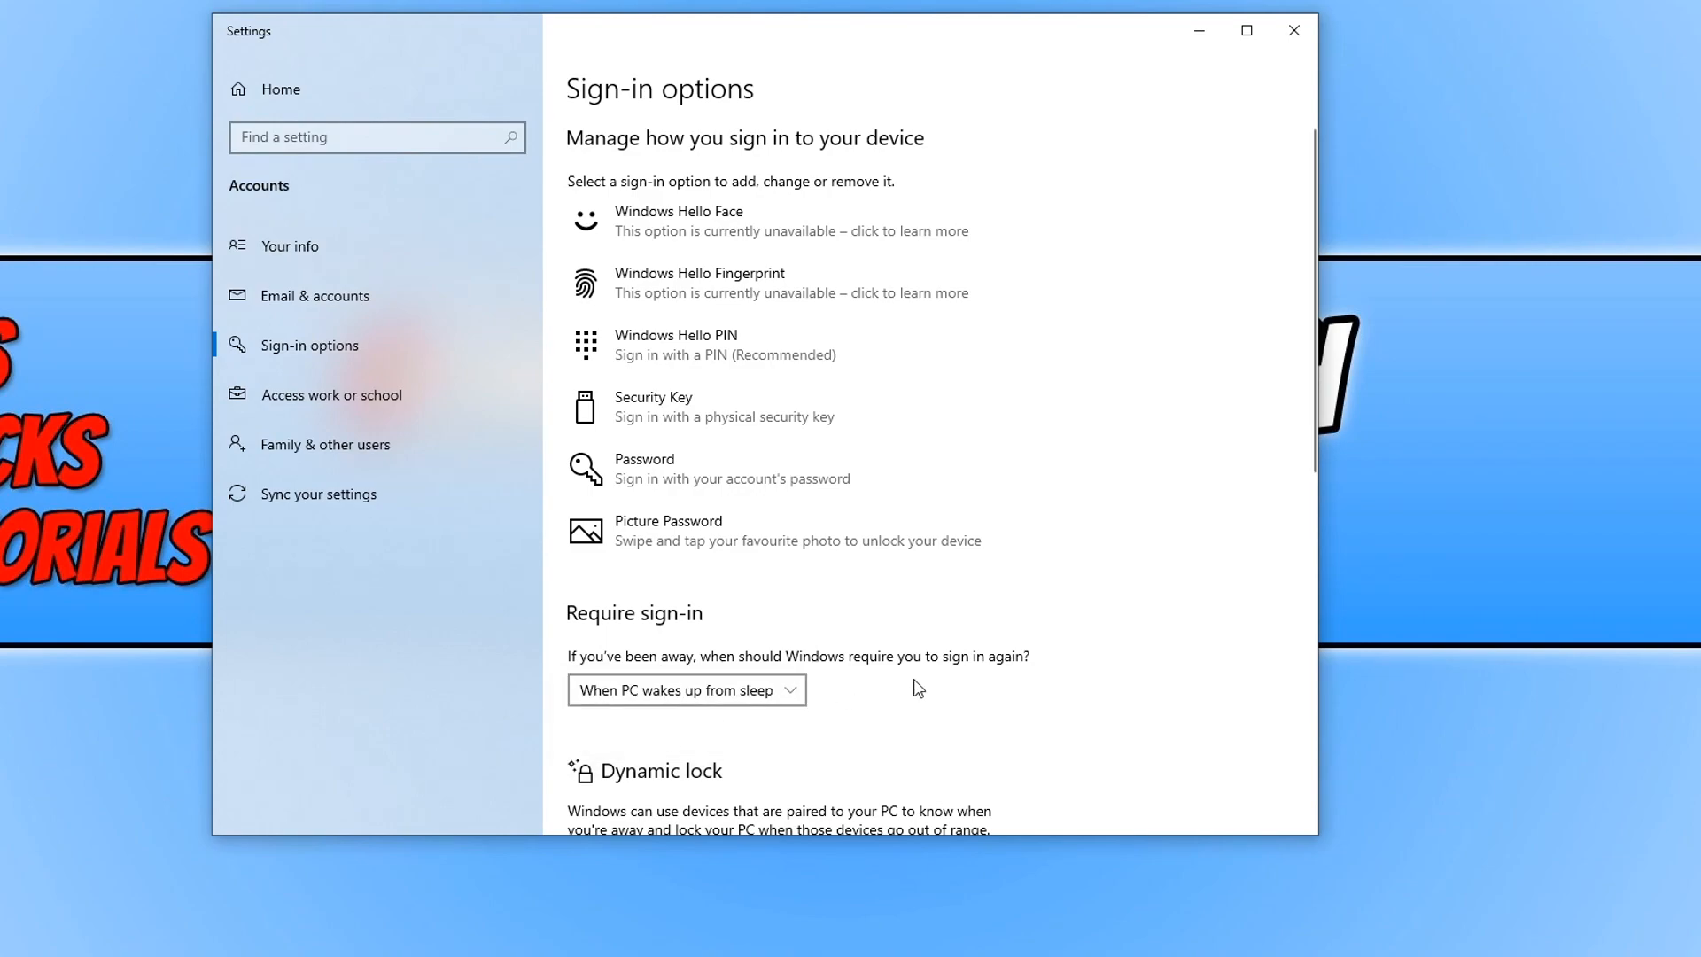
{"action": "mouse_move", "coordinate": [1114, 334]}
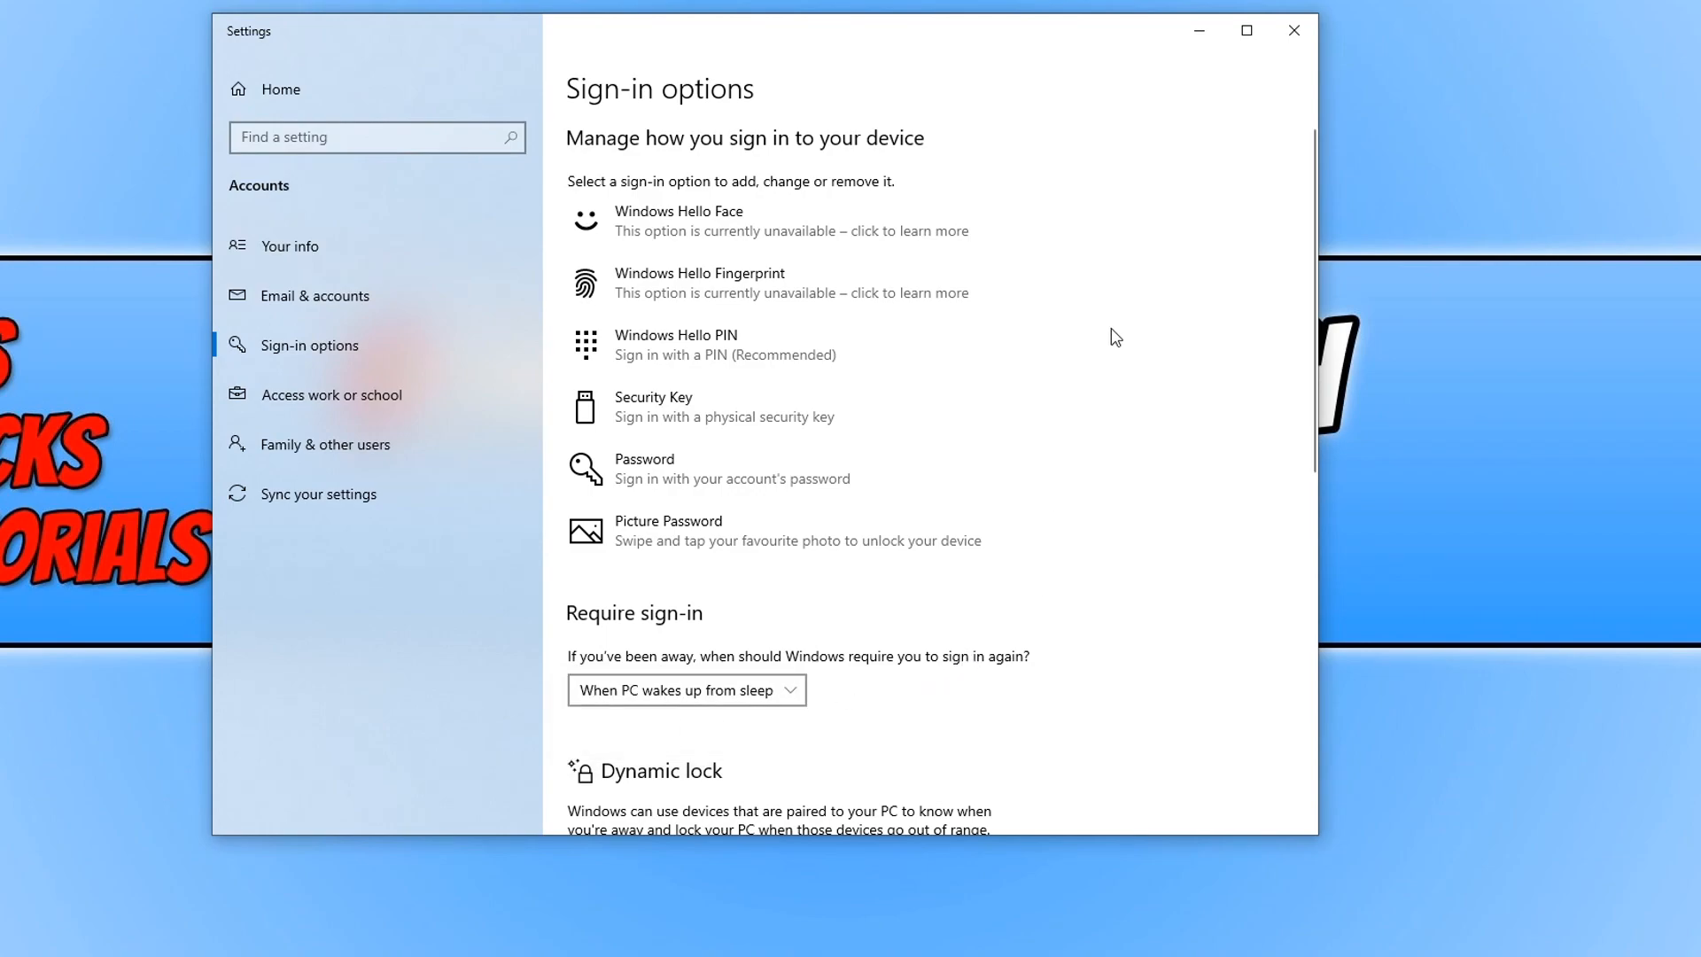